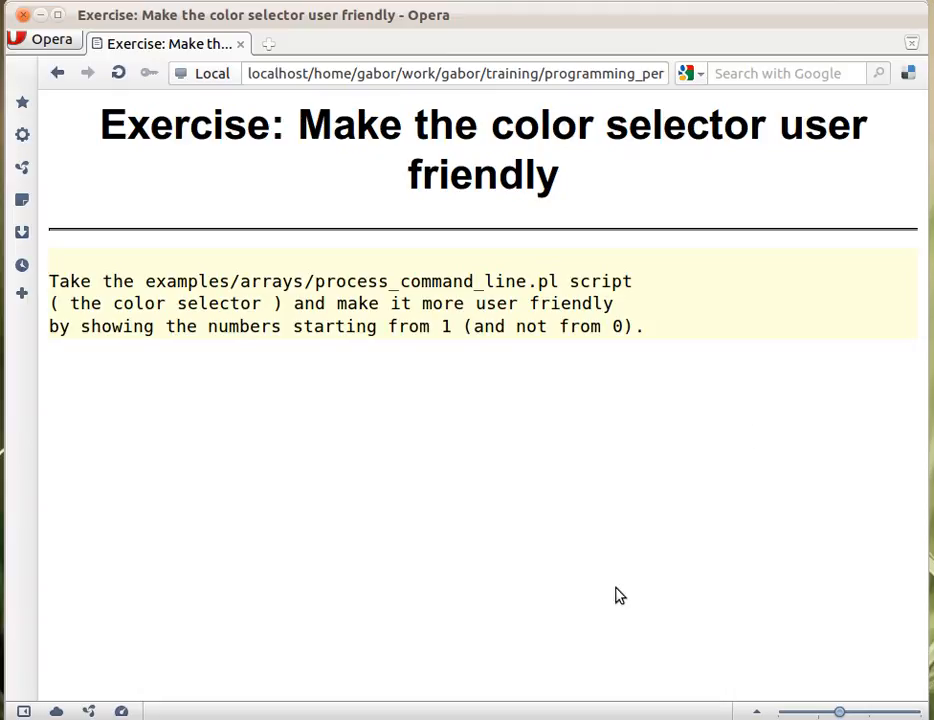
mouse_move(616, 592)
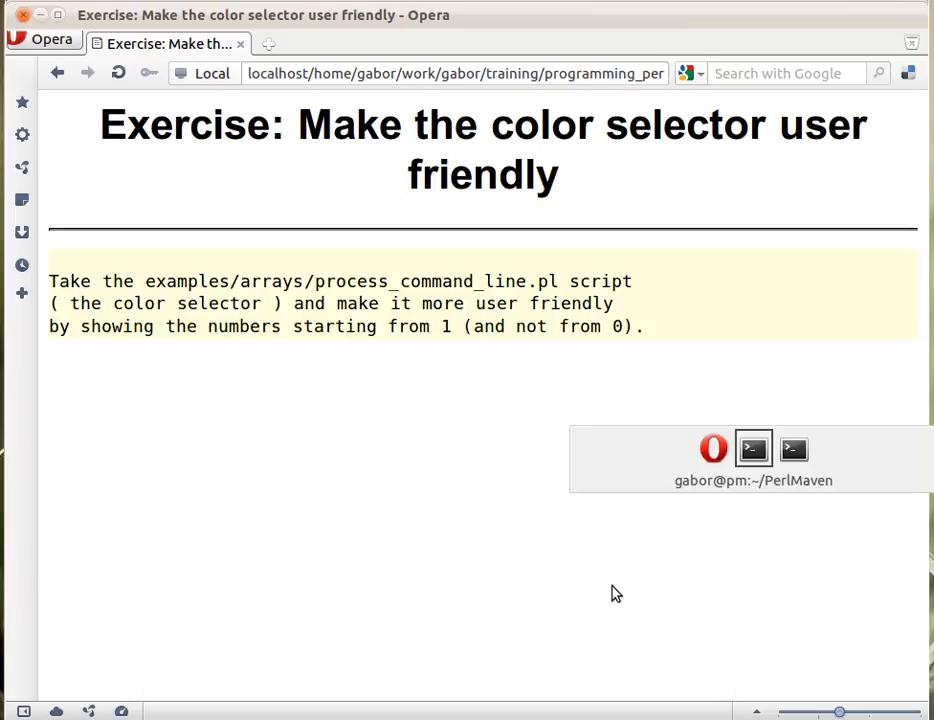
Run perl process_command_line.pl to view its 0-based colour menu, then interrupt it with Ctrl+C.
left_click(752, 448)
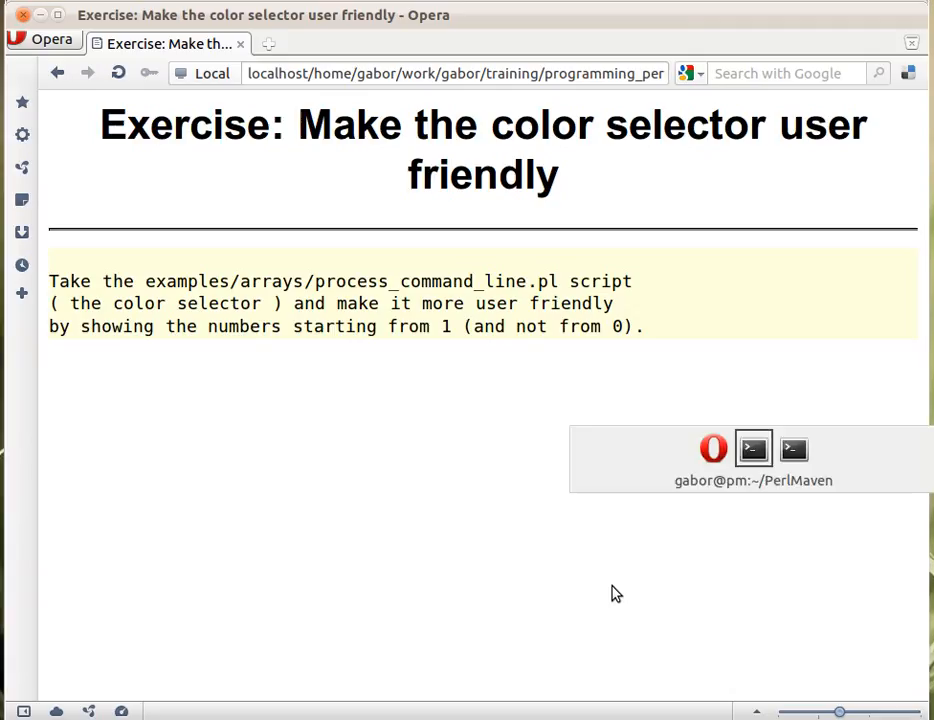
left_click(752, 448)
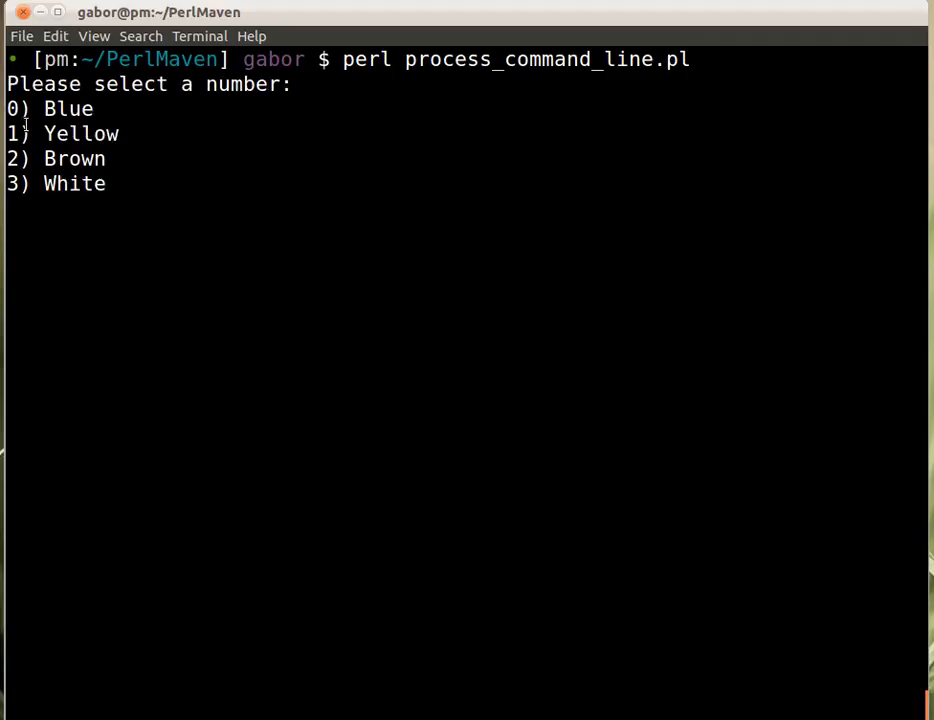
key("Return")
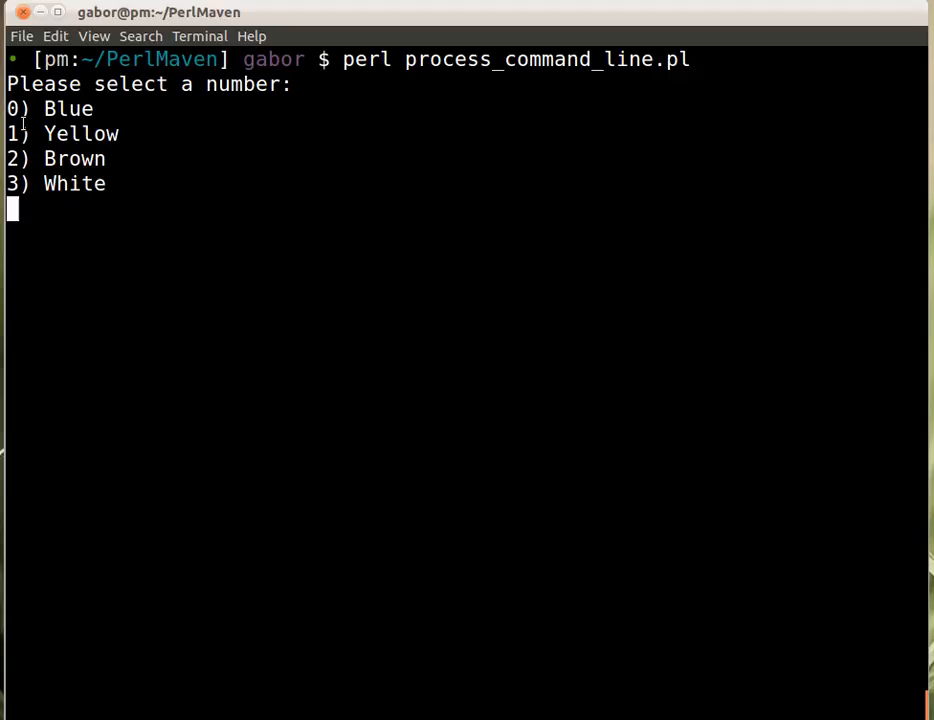
mouse_move(16, 96)
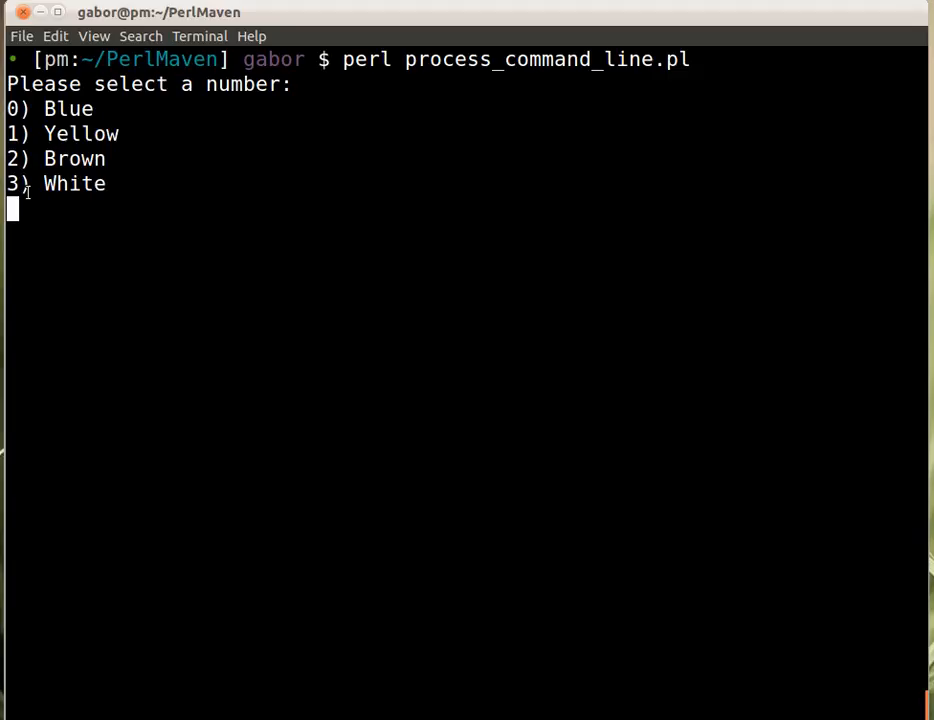
mouse_move(18, 132)
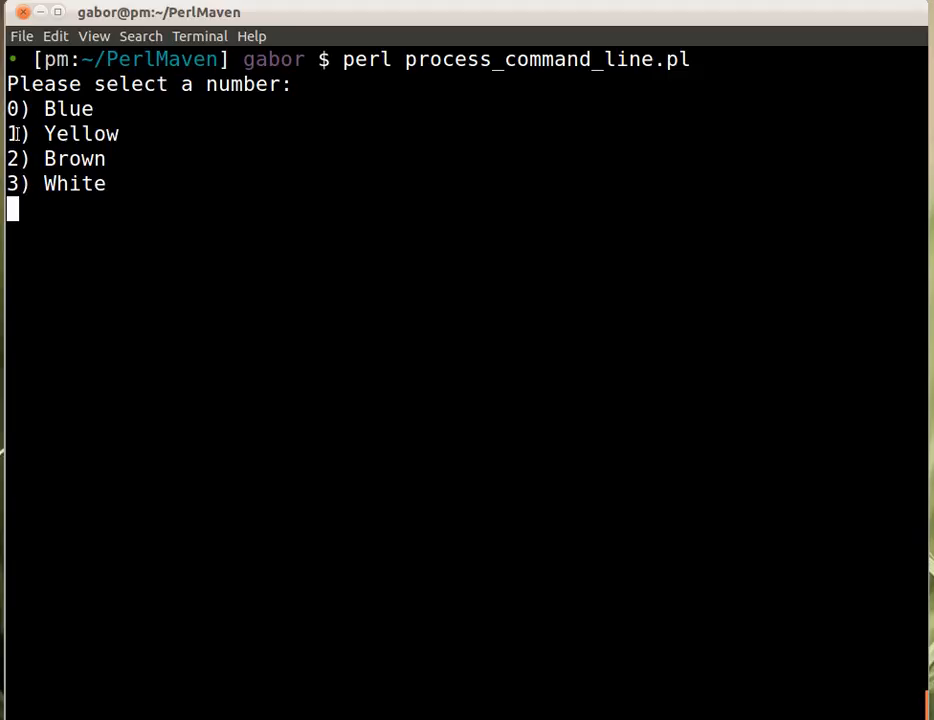
mouse_move(100, 218)
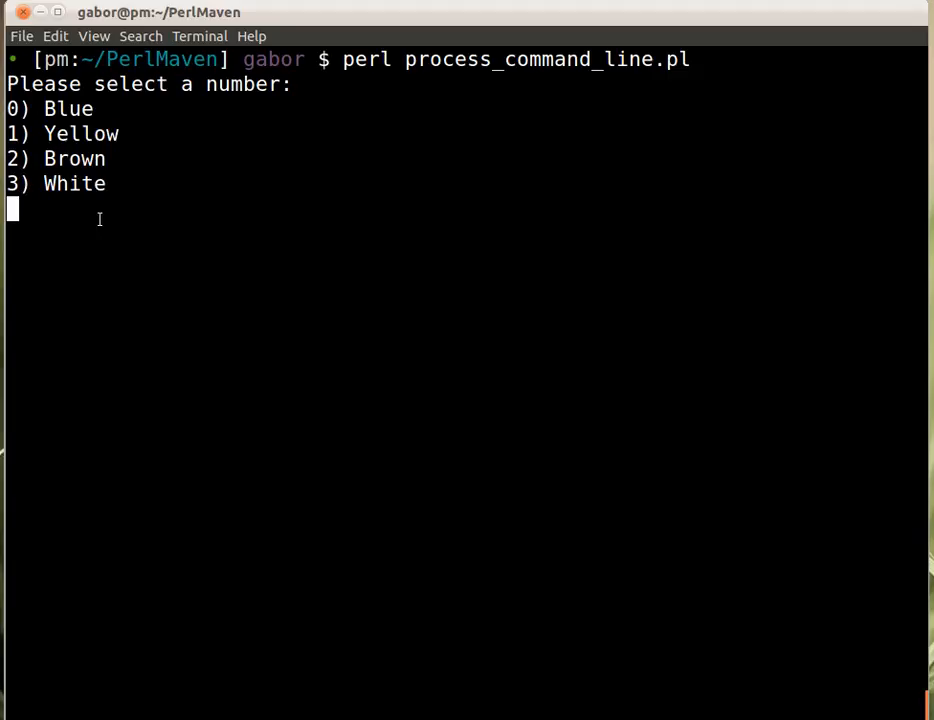
key("ctrl+c")
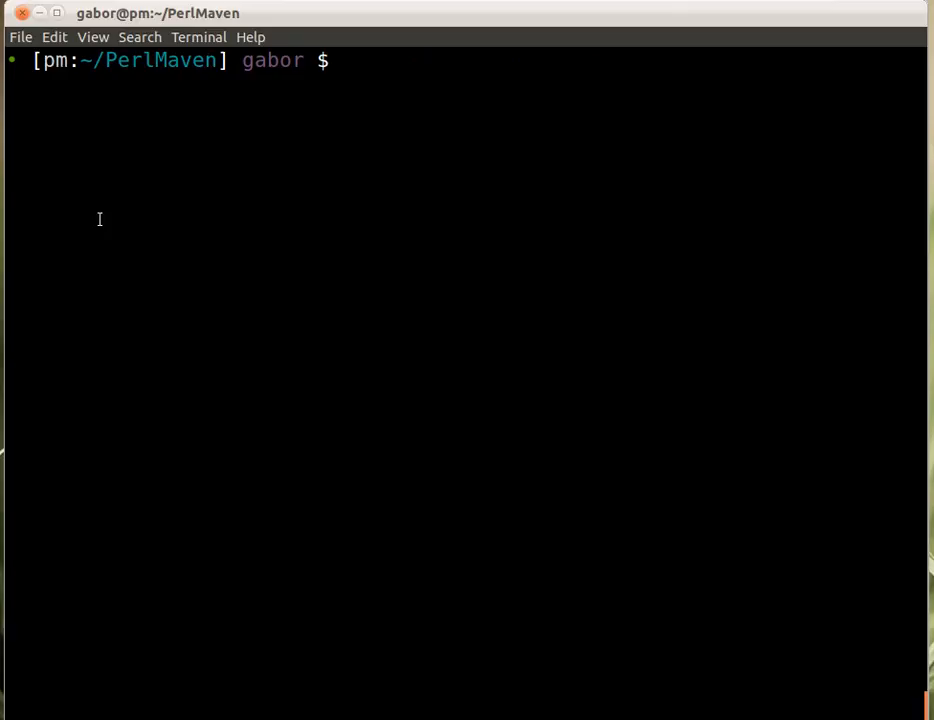
Load process_command_line.pl in Vim to inspect the foreach loop printing $i and $colors[$i].
type("vim process_command_line.pl")
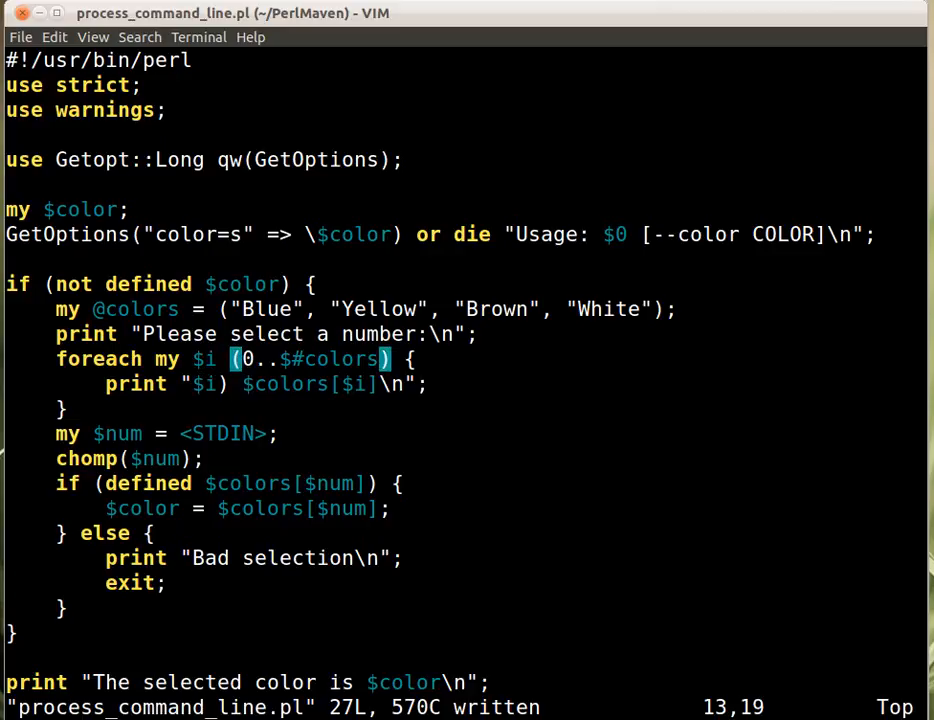
mouse_move(344, 392)
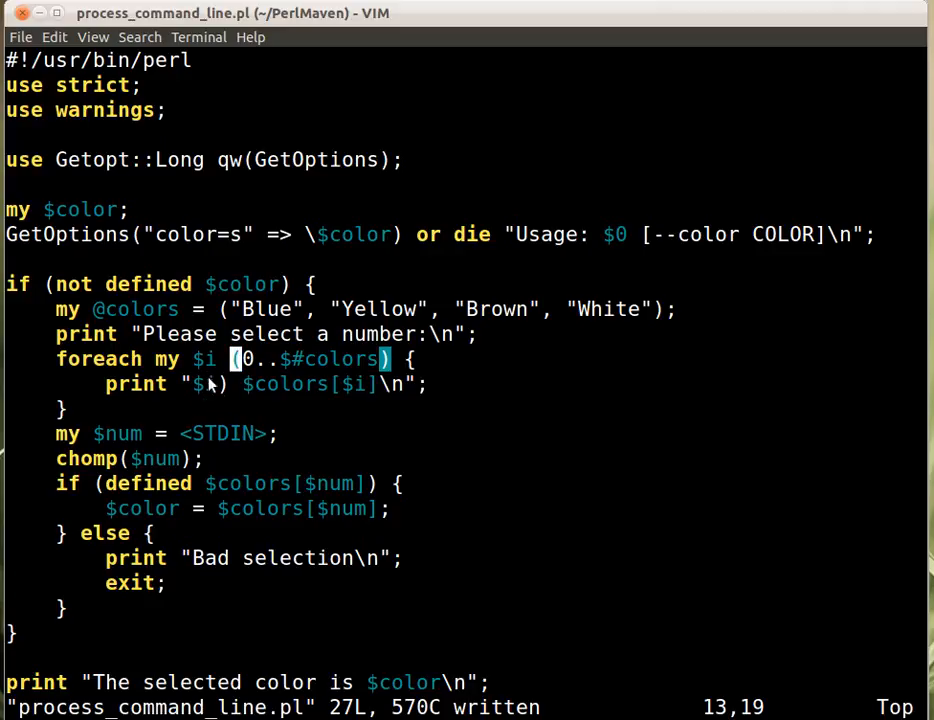
mouse_move(210, 384)
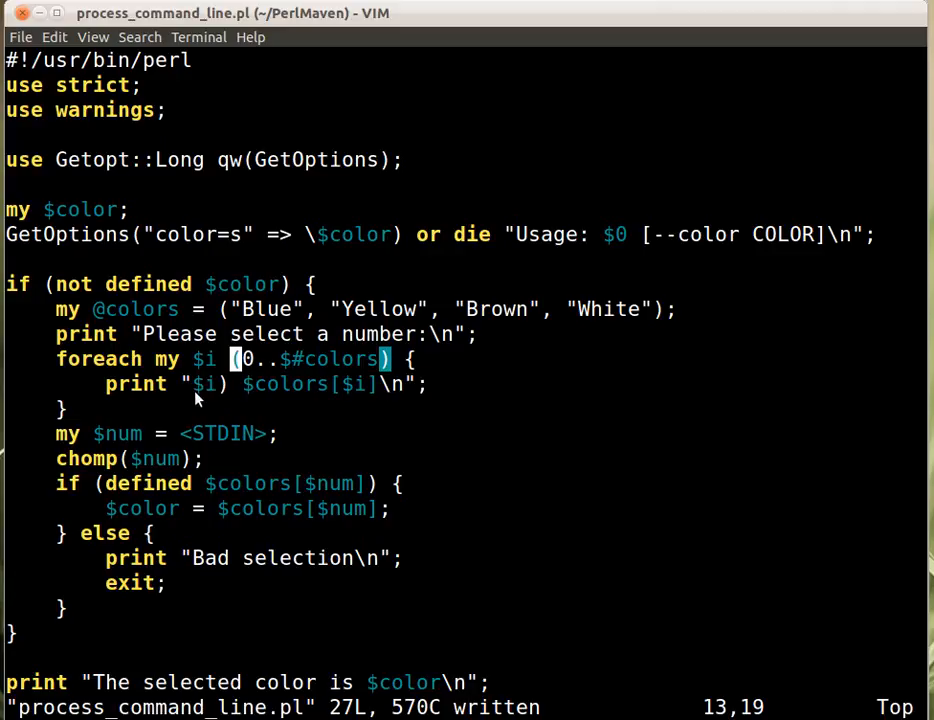
mouse_move(318, 364)
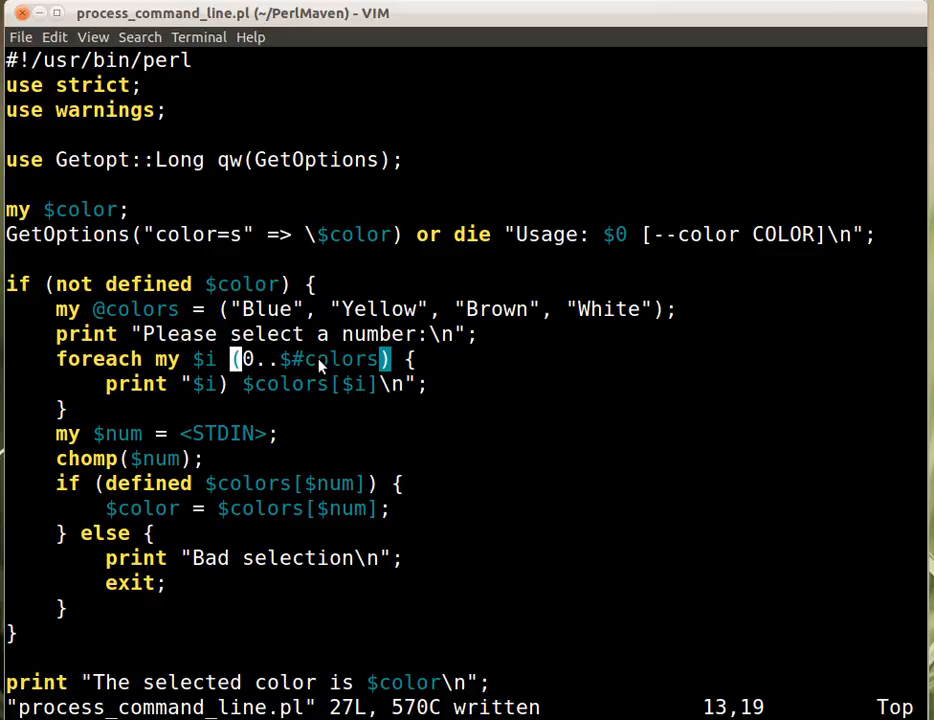
mouse_move(304, 384)
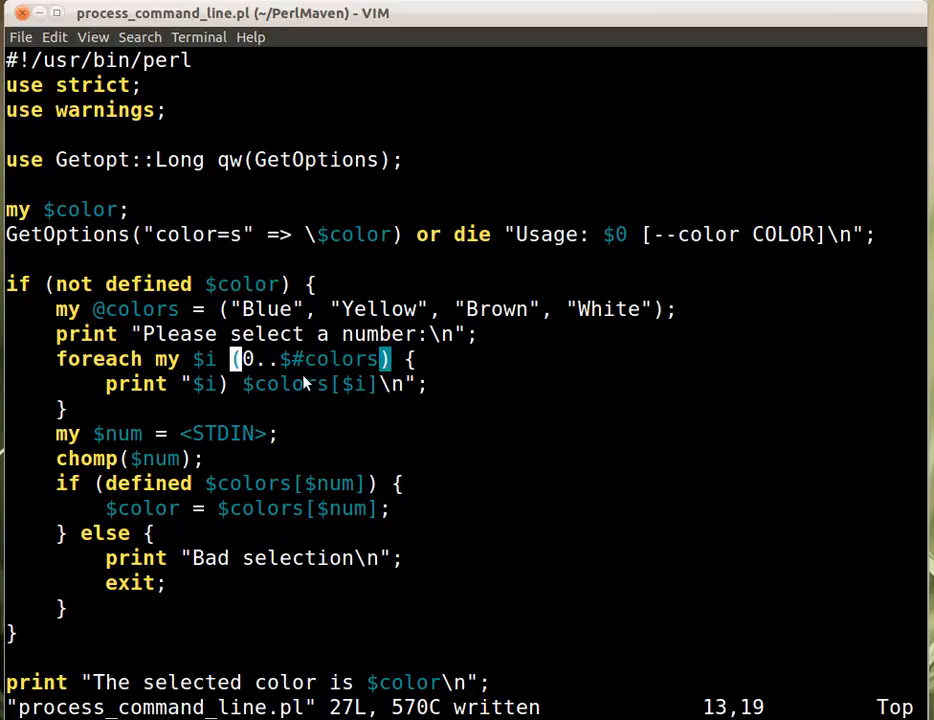
mouse_move(218, 398)
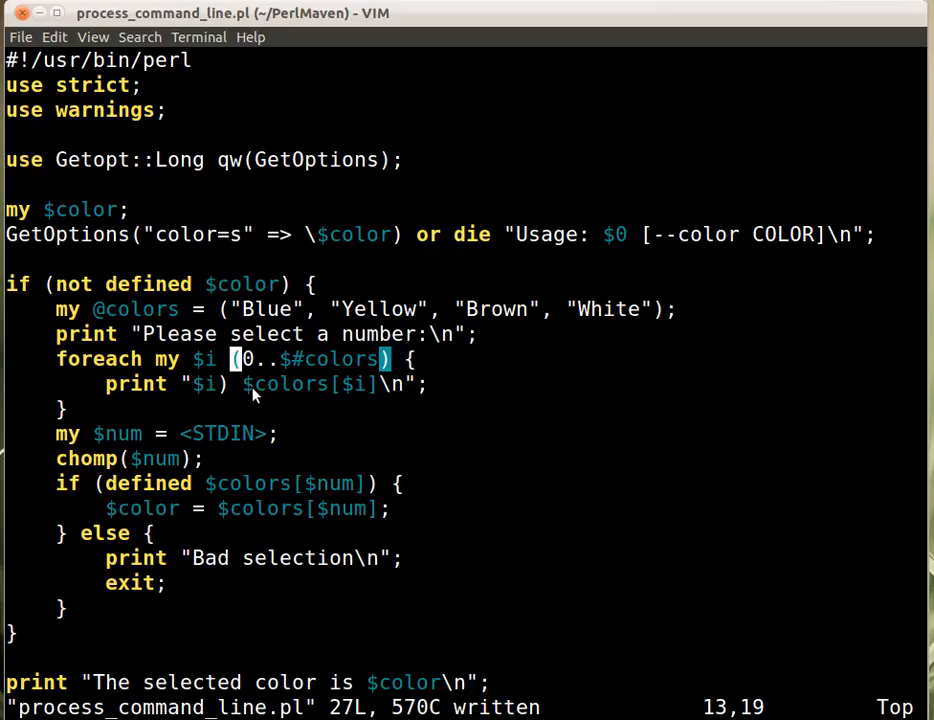
mouse_move(360, 400)
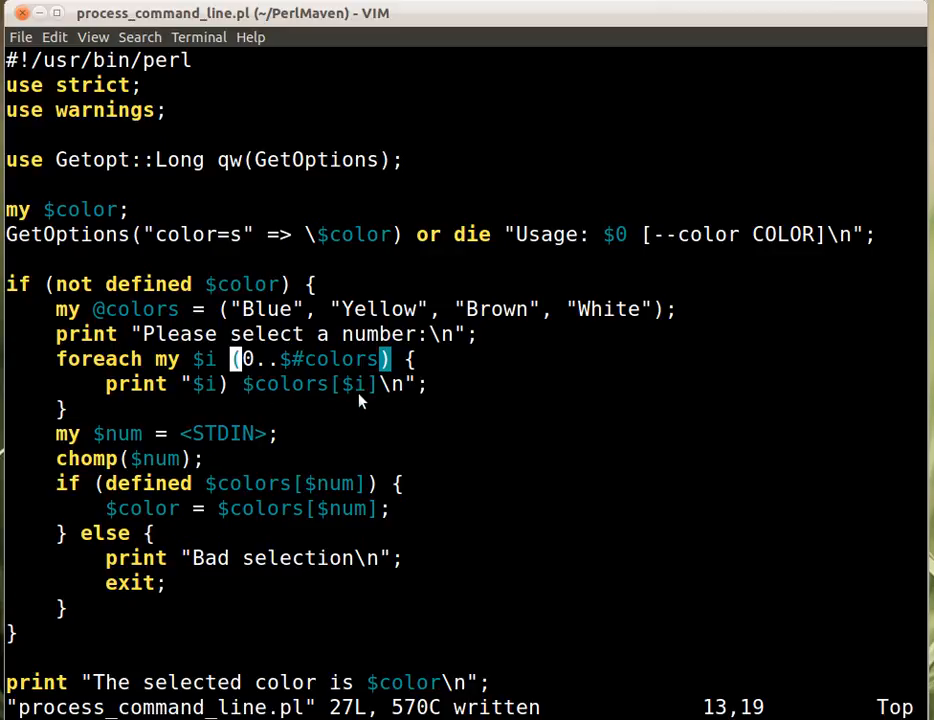
mouse_move(344, 432)
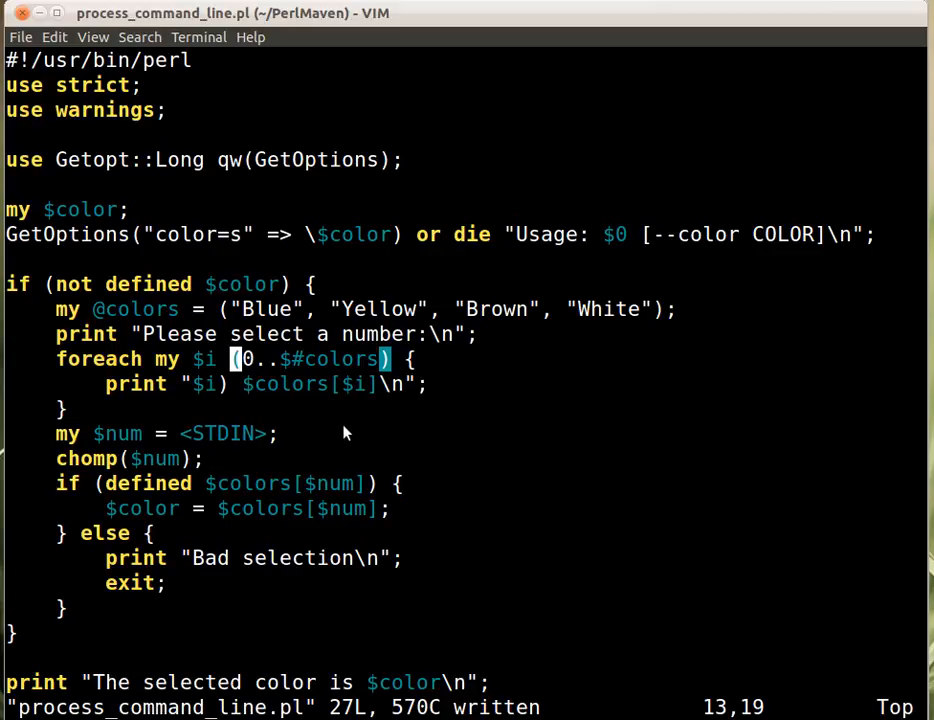
mouse_move(344, 396)
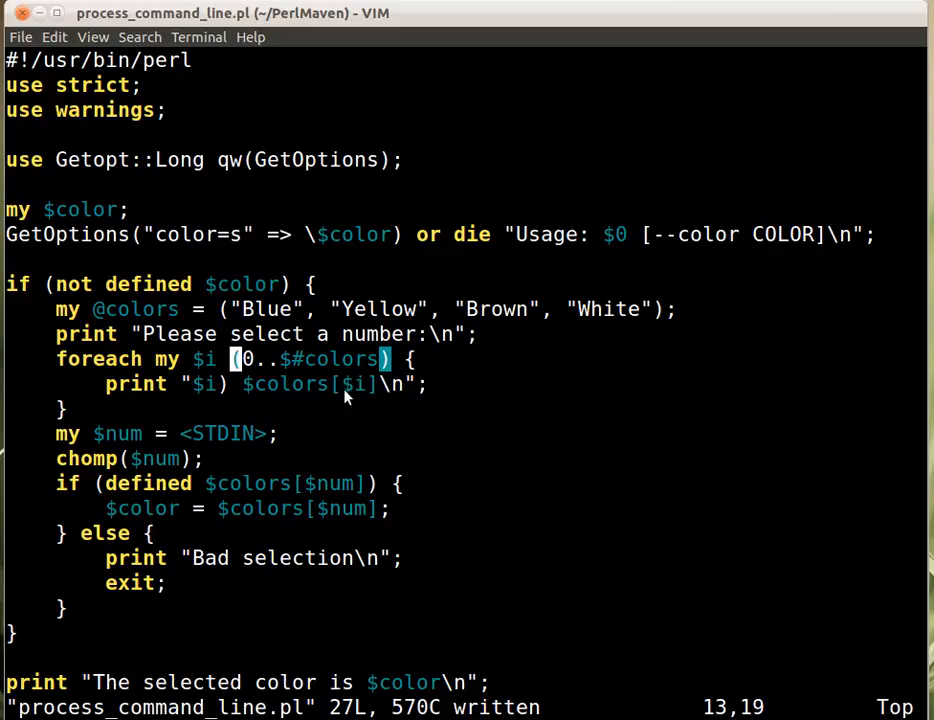
mouse_move(352, 414)
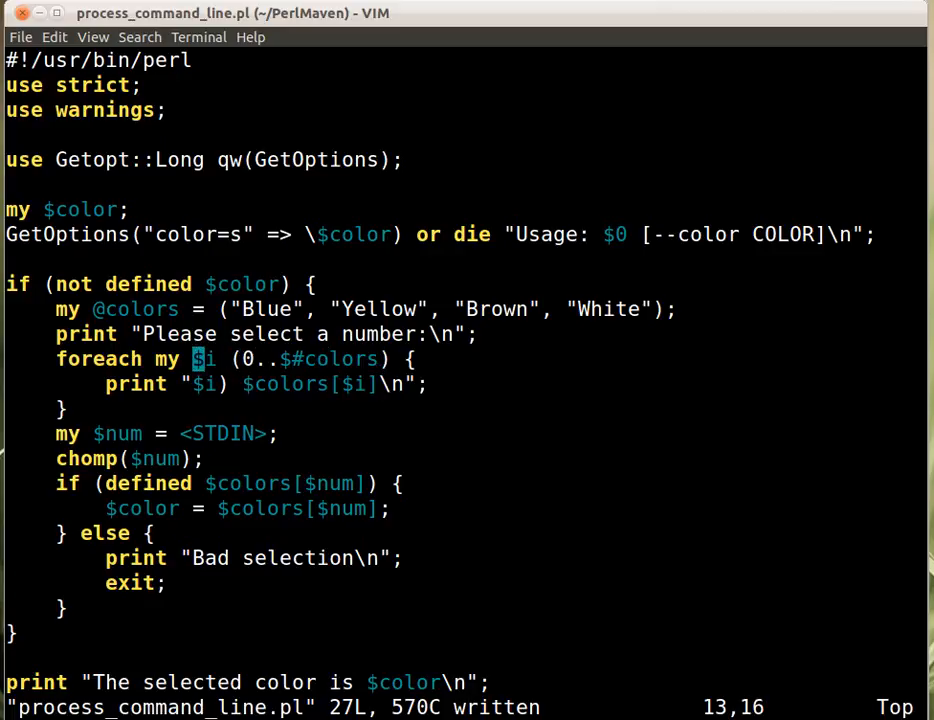
Return to the shell where the menu prints literally as 0+1) Blue, 1+1) and so on.
key("j")
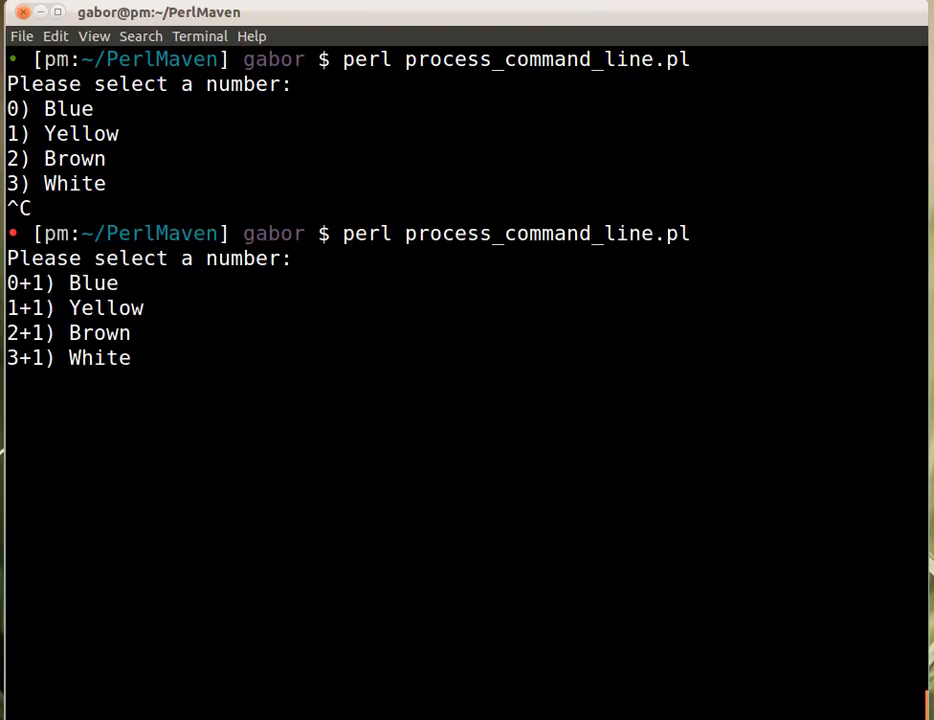
mouse_move(324, 352)
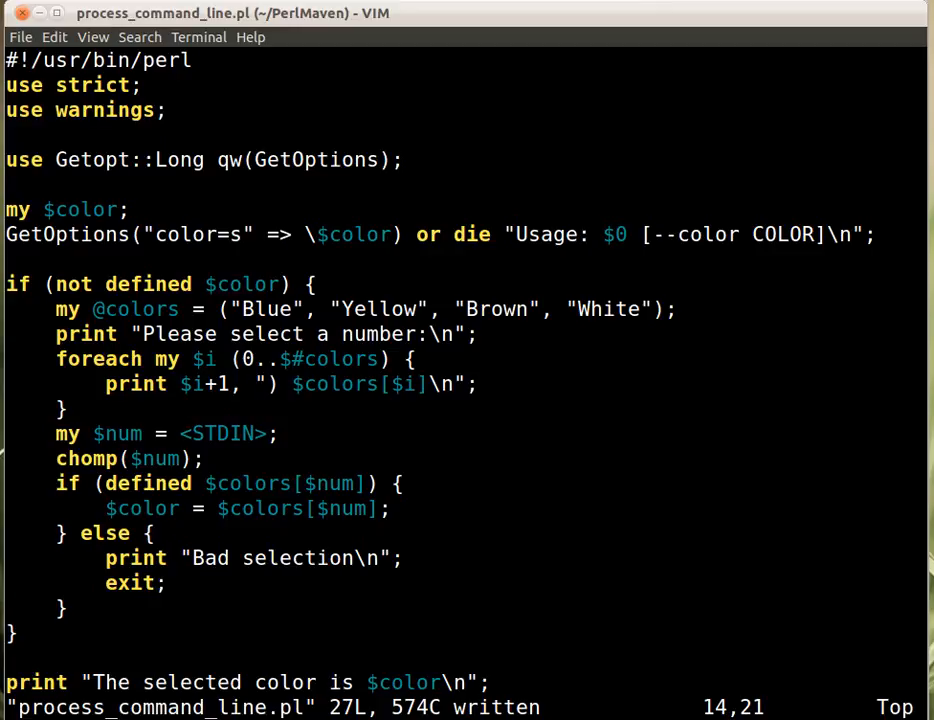
Save with :w and rerun the script, entering 1 at the menu now numbered 1) Blue to 4) White.
type(":w")
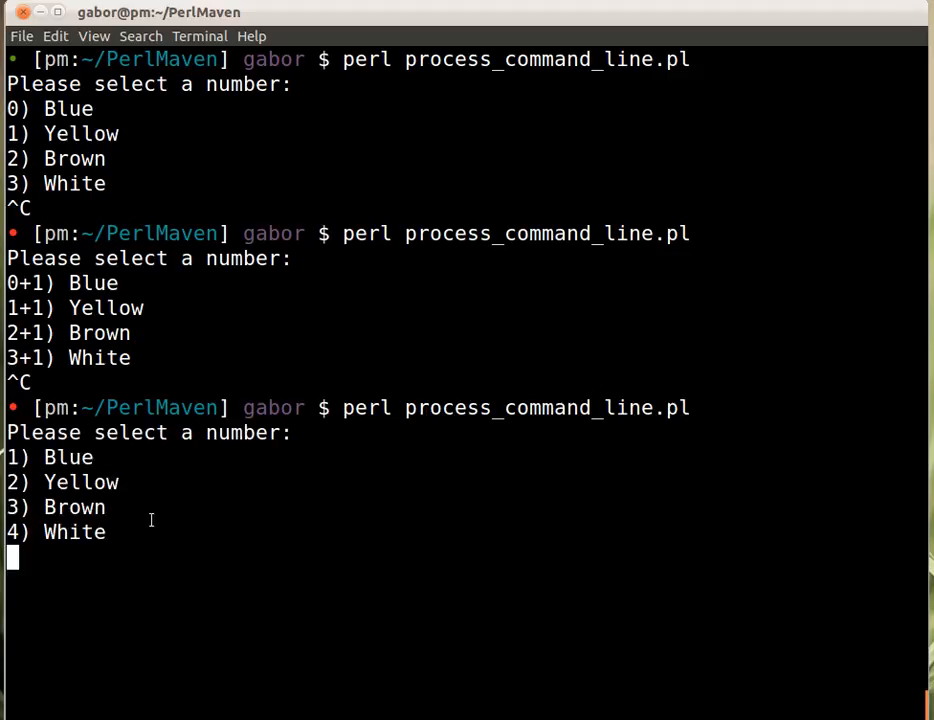
type("1")
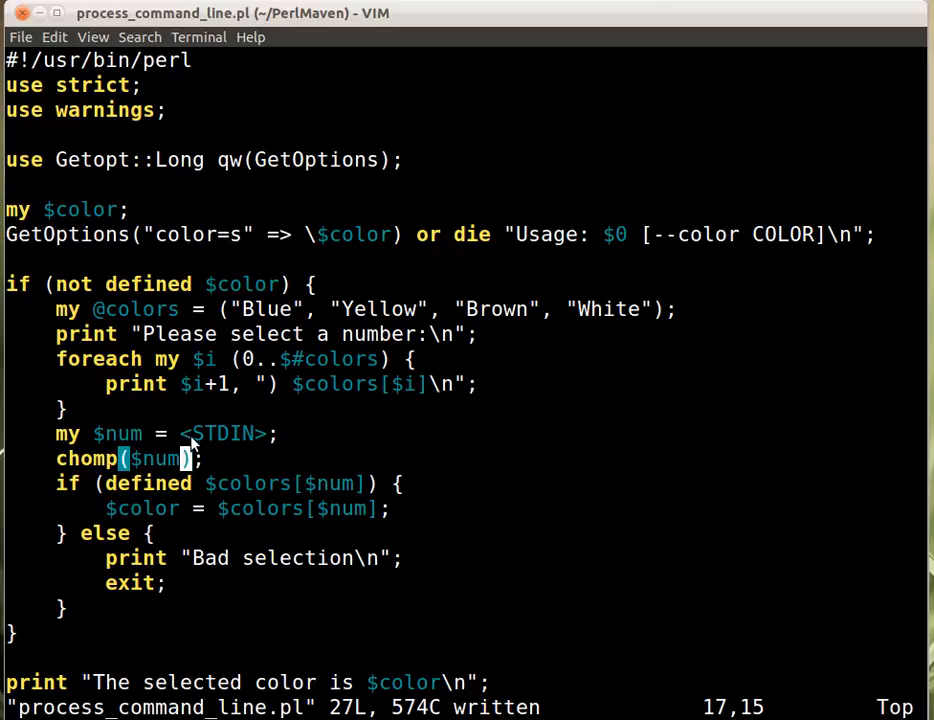
mouse_move(316, 488)
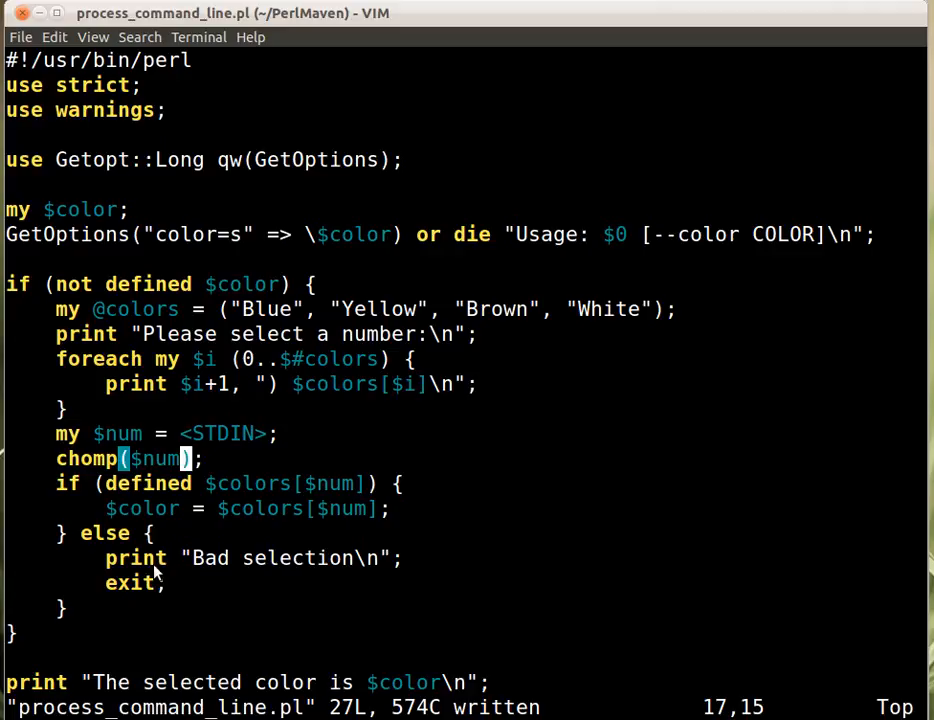
mouse_move(270, 630)
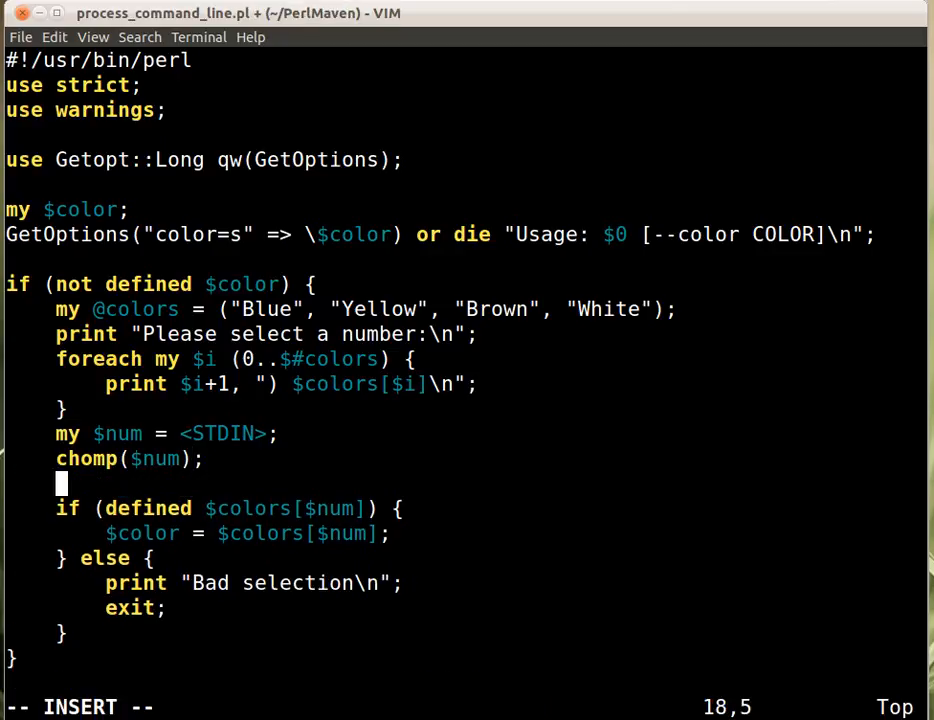
Add $num--; on a new line below chomp($num); so choices map to correct colours.
type("$num")
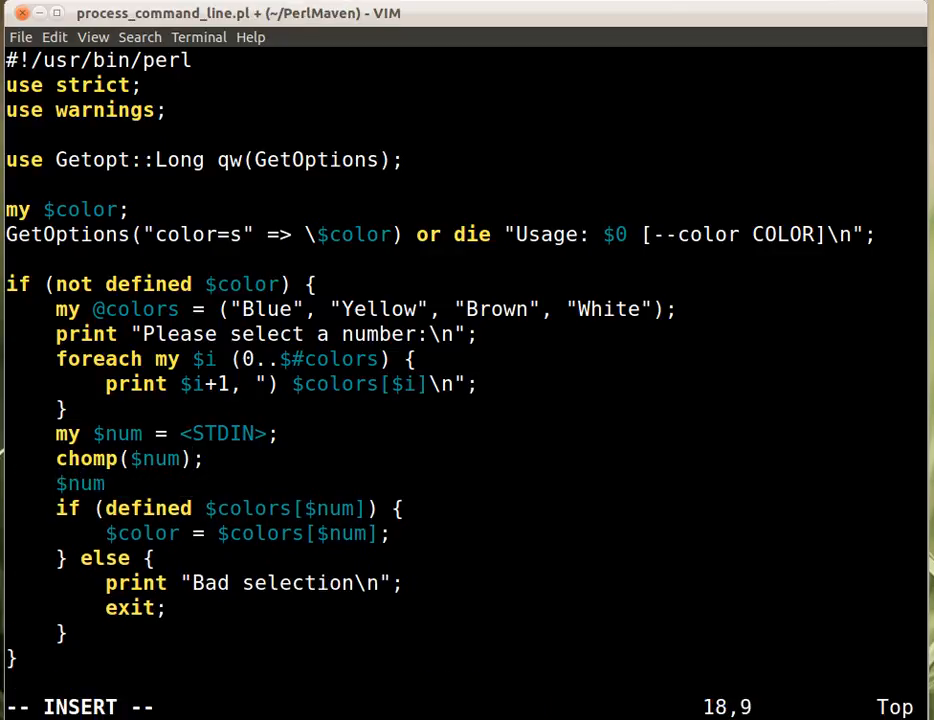
type("--;")
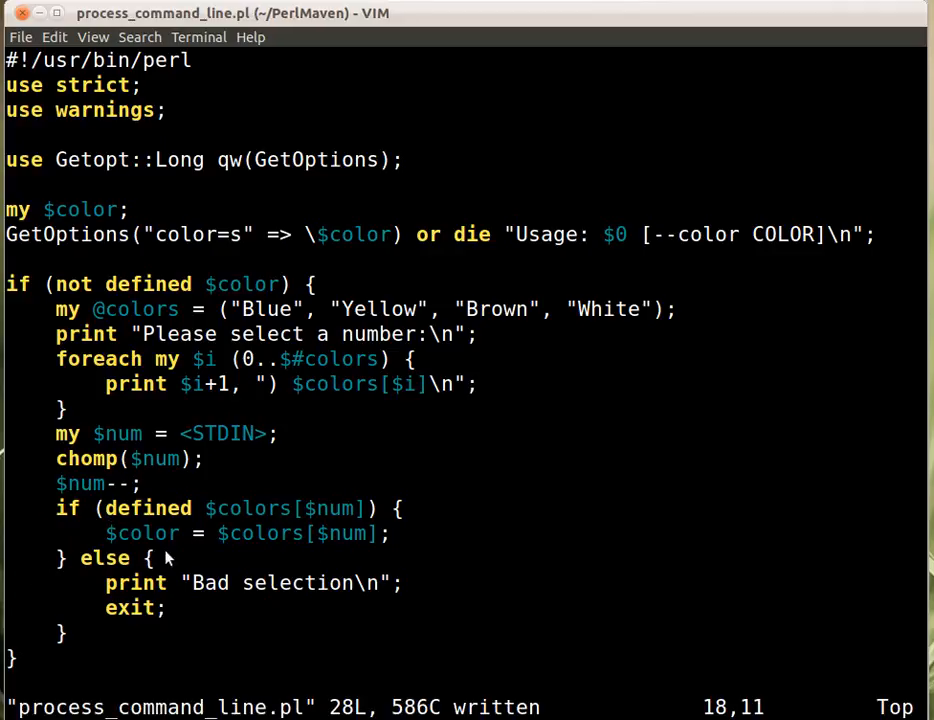
mouse_move(476, 592)
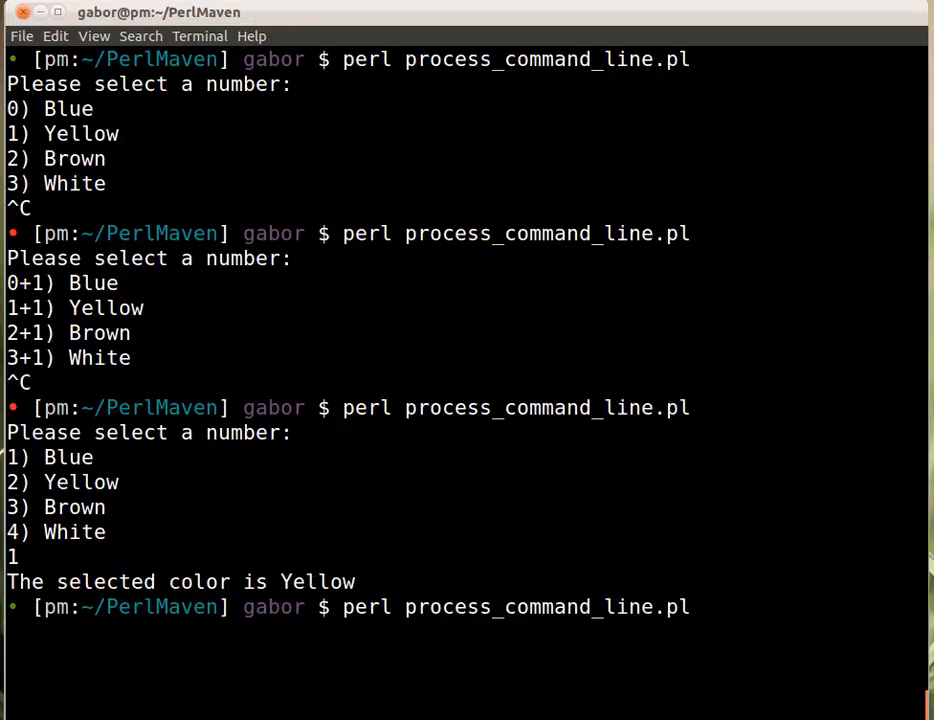
Run the script entering 1 for Blue, then 5 to get Bad selection.
key("Return")
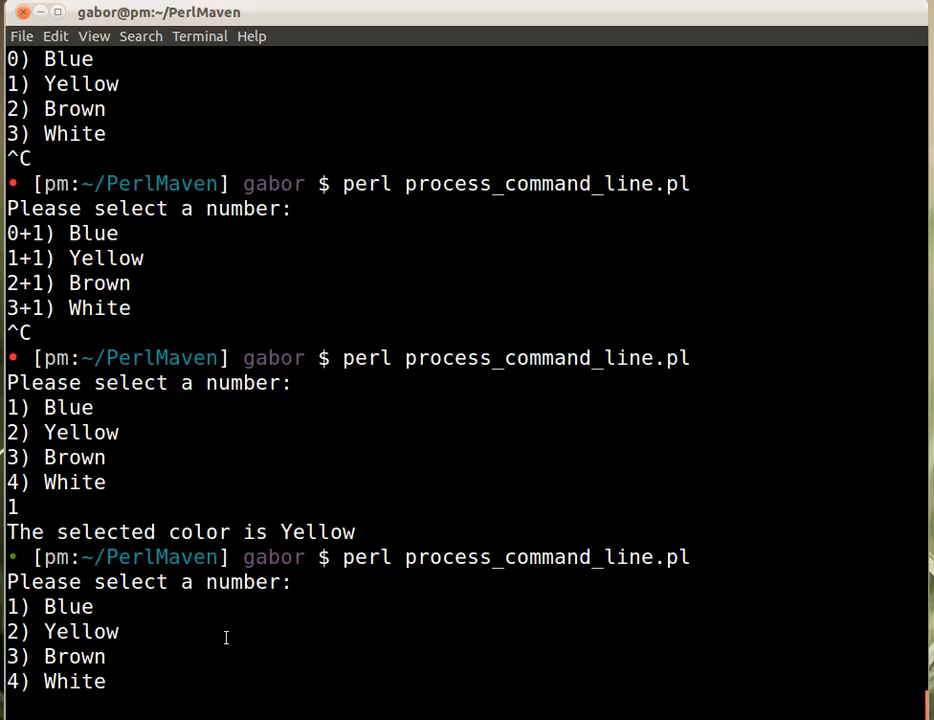
type("1")
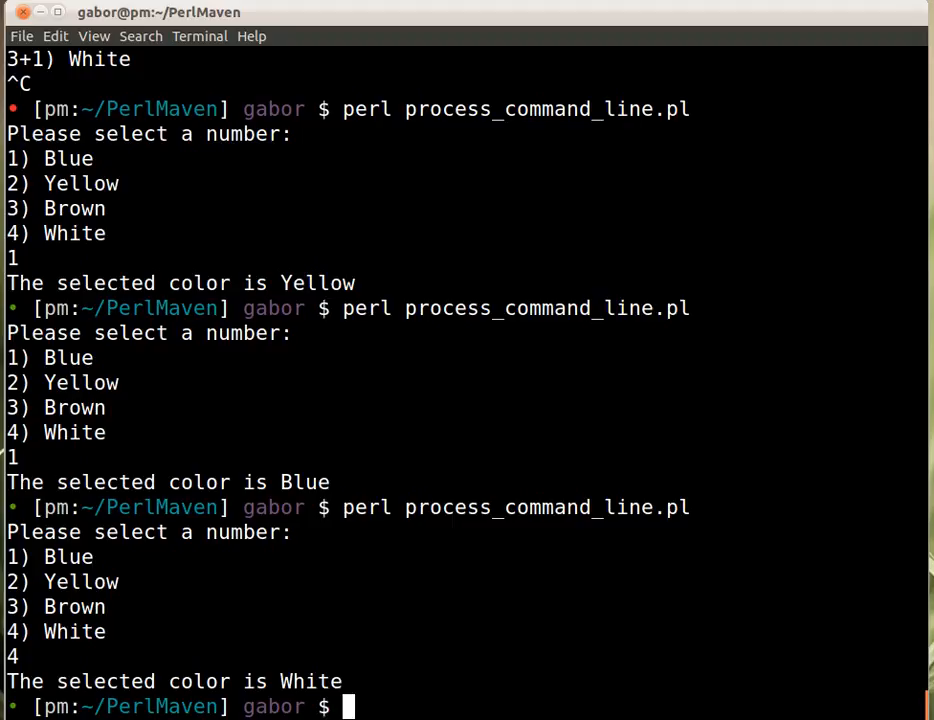
type("5")
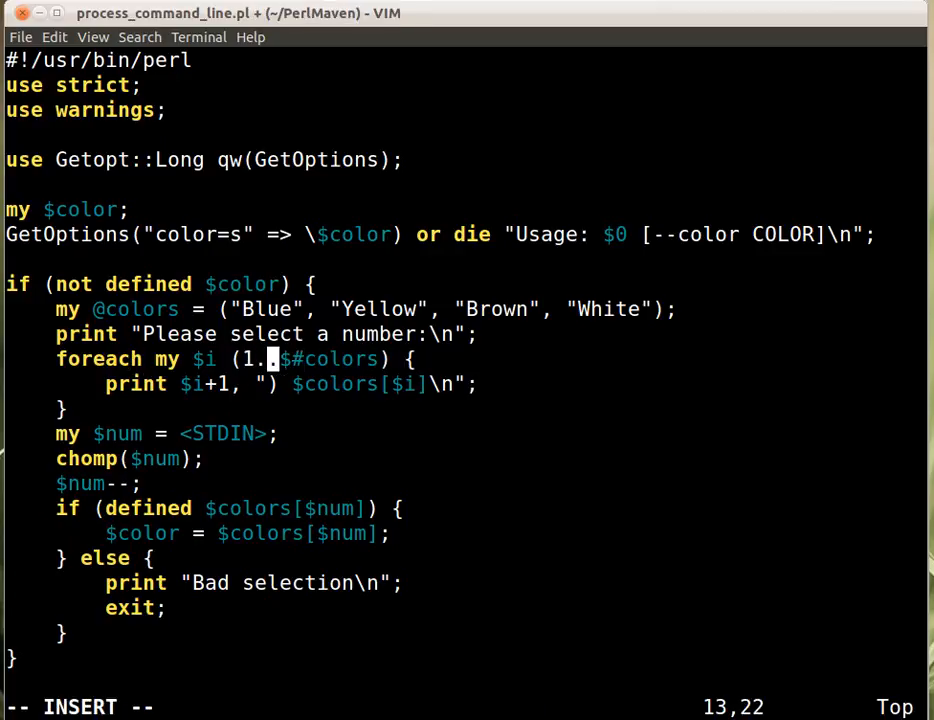
Change foreach to (1..$#colors+1) and print "$i) $colors[$i-1]\n", then save.
type("+1)")
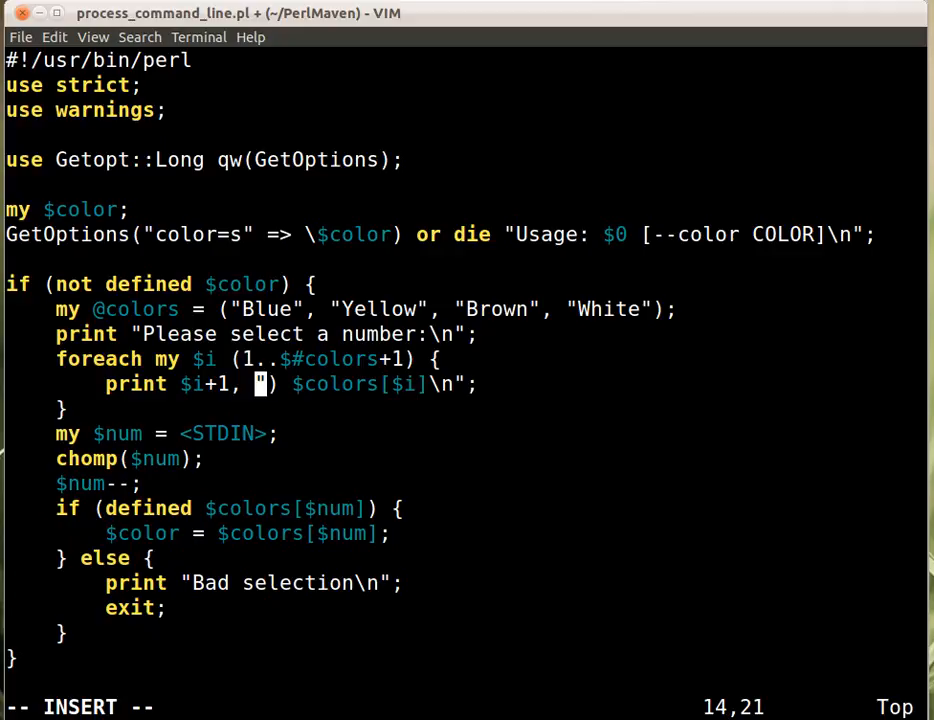
type("\"")
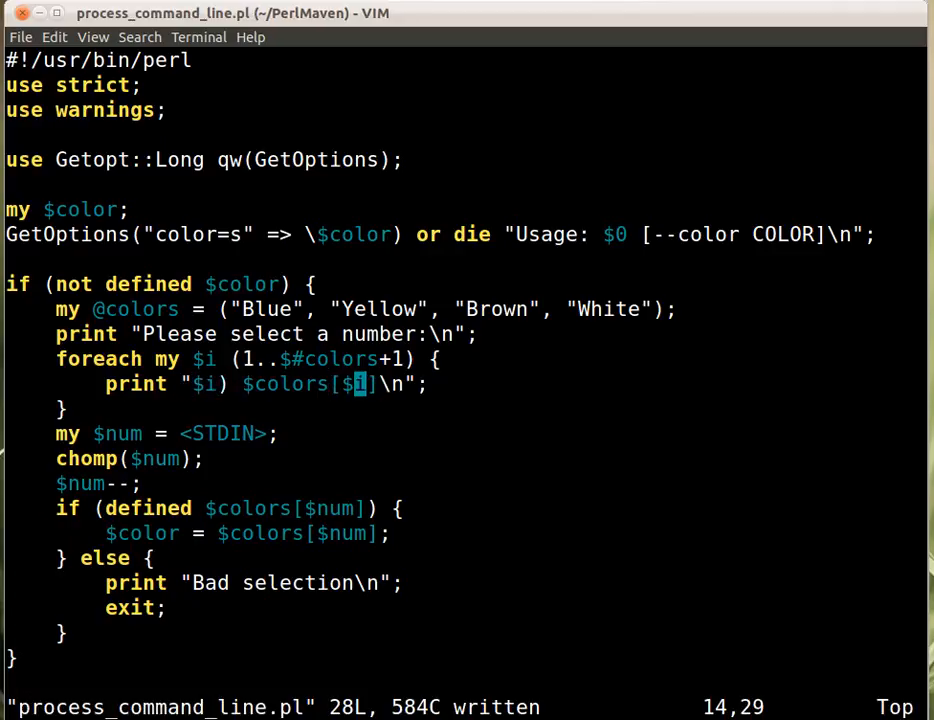
type("-1")
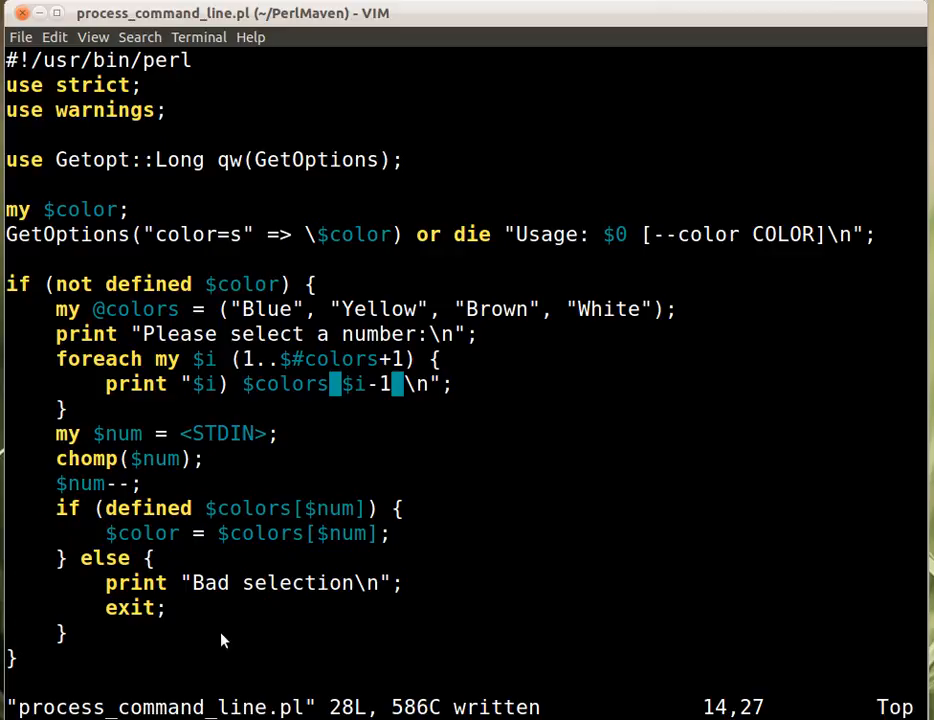
mouse_move(364, 398)
type("perl process_command_line.pl")
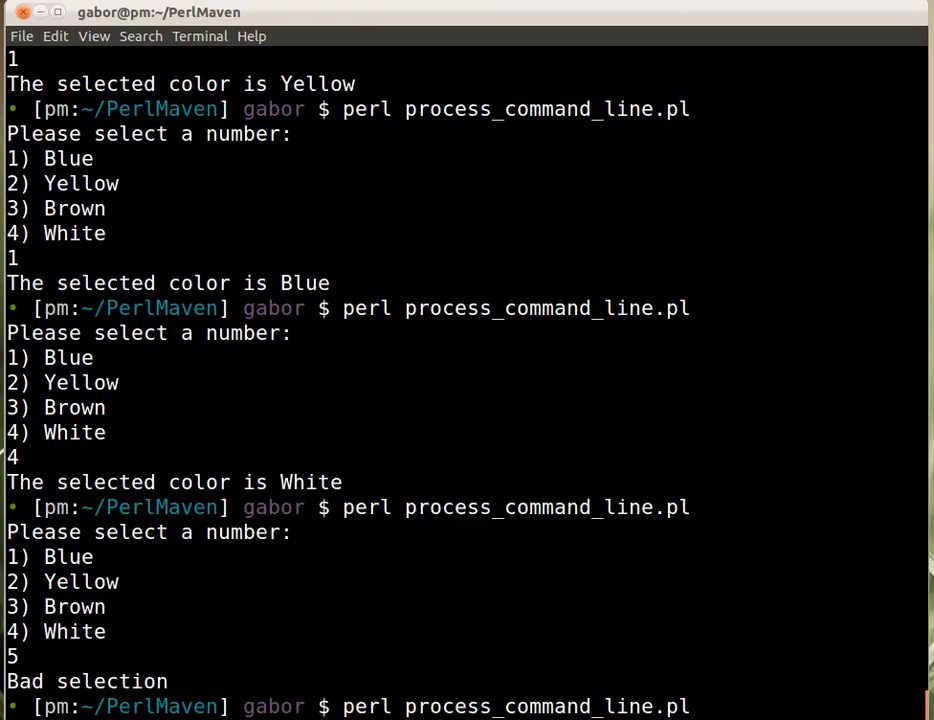
Scroll the terminal output where the revised script lists 1) Blue to 4) White and 1 gives Blue.
scroll("down", 3)
type("1")
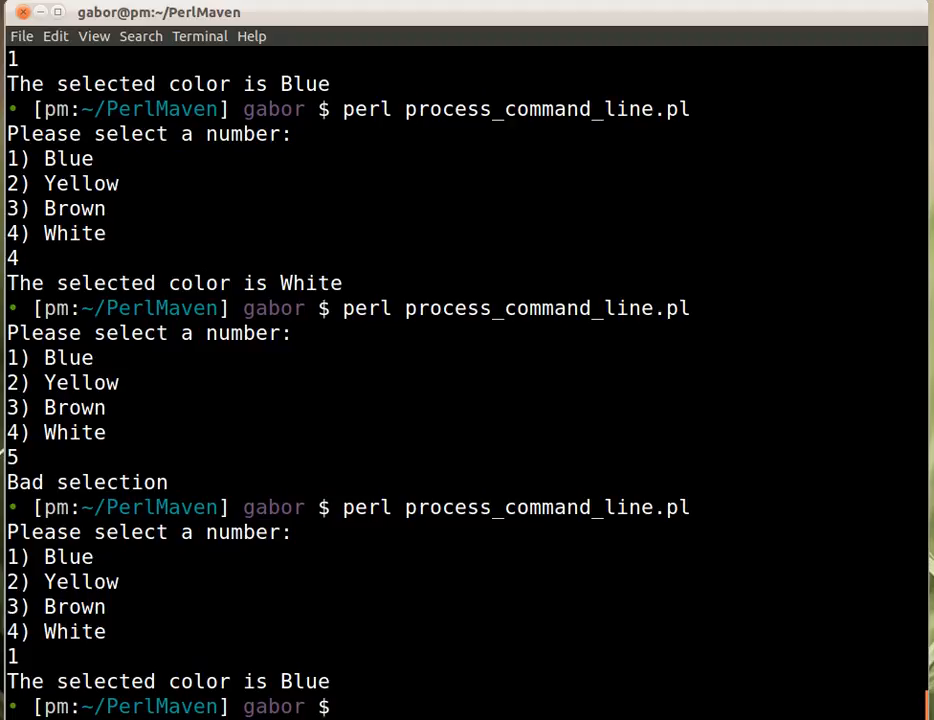
scroll("down", 3)
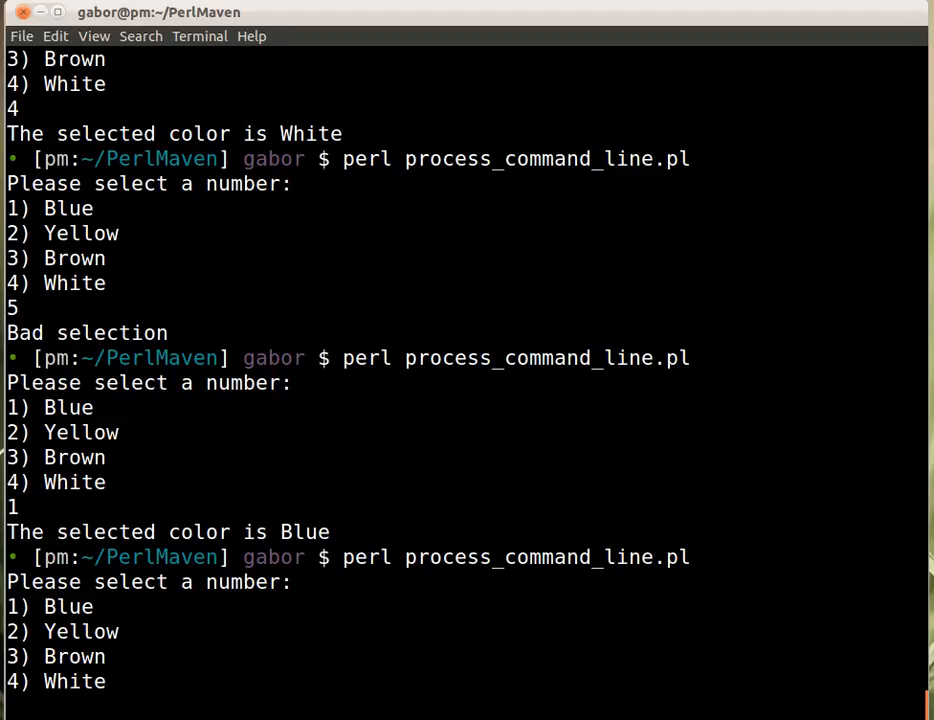